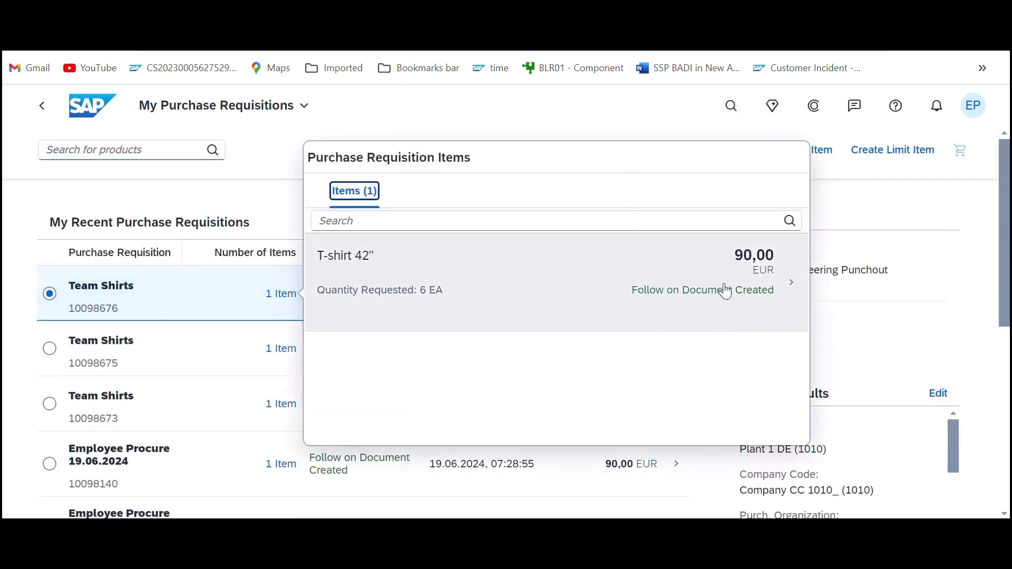
Follow the T-shirt 42" item's status flow to its completed Advanced Shipping Notification dated 30.07.2024
left_click(702, 289)
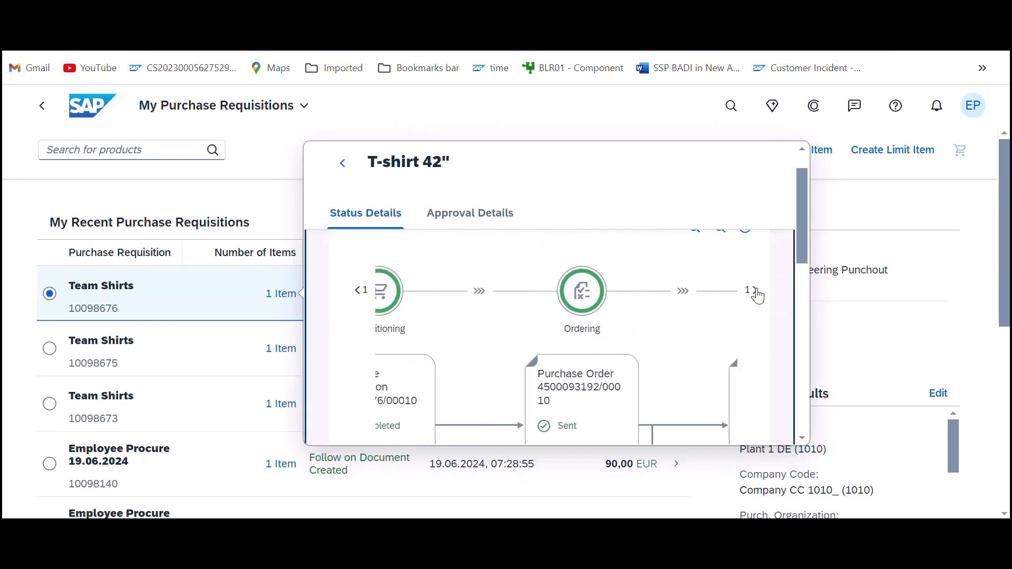
left_click(748, 290)
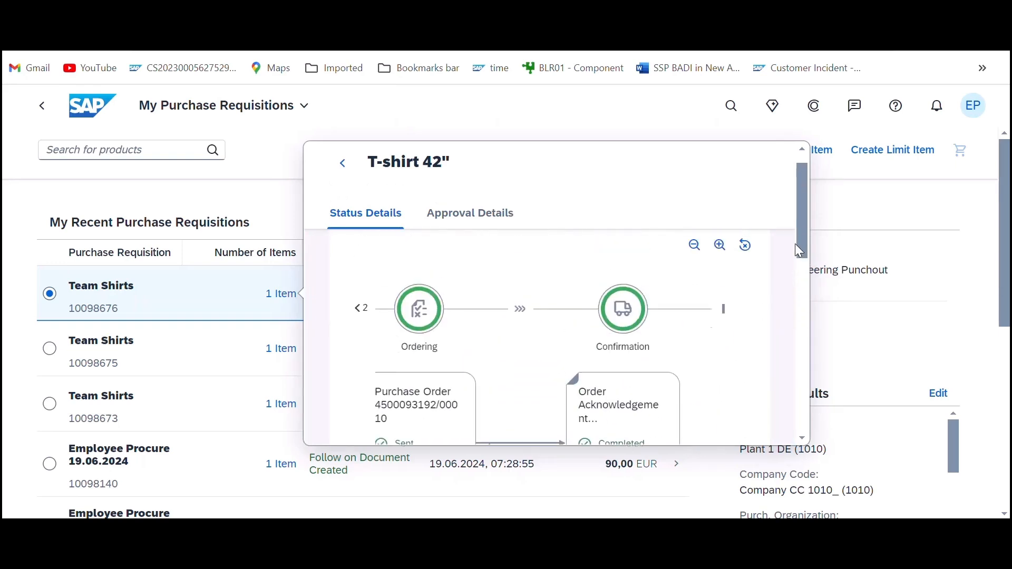
scroll("down", 3)
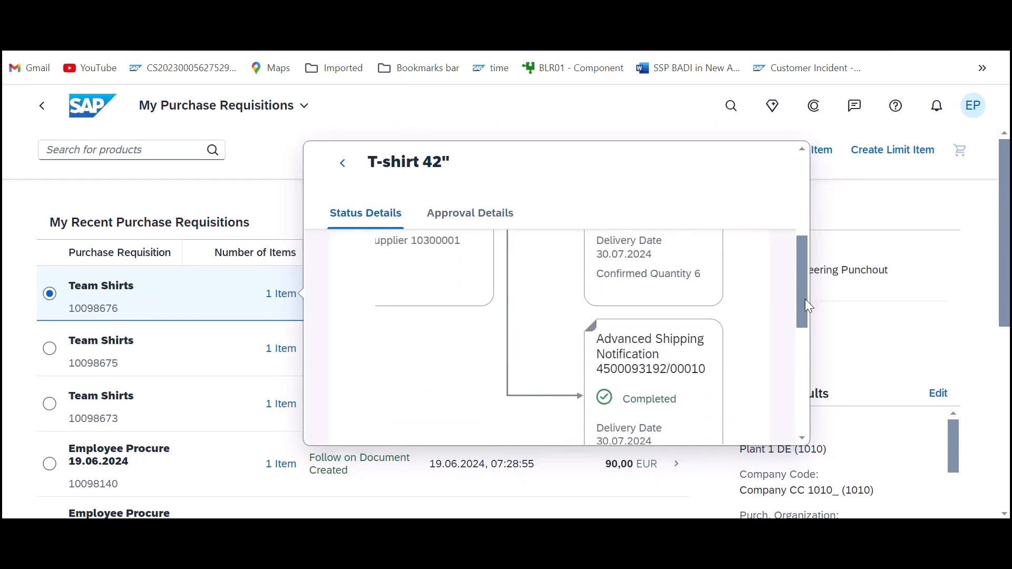
scroll("down", 3)
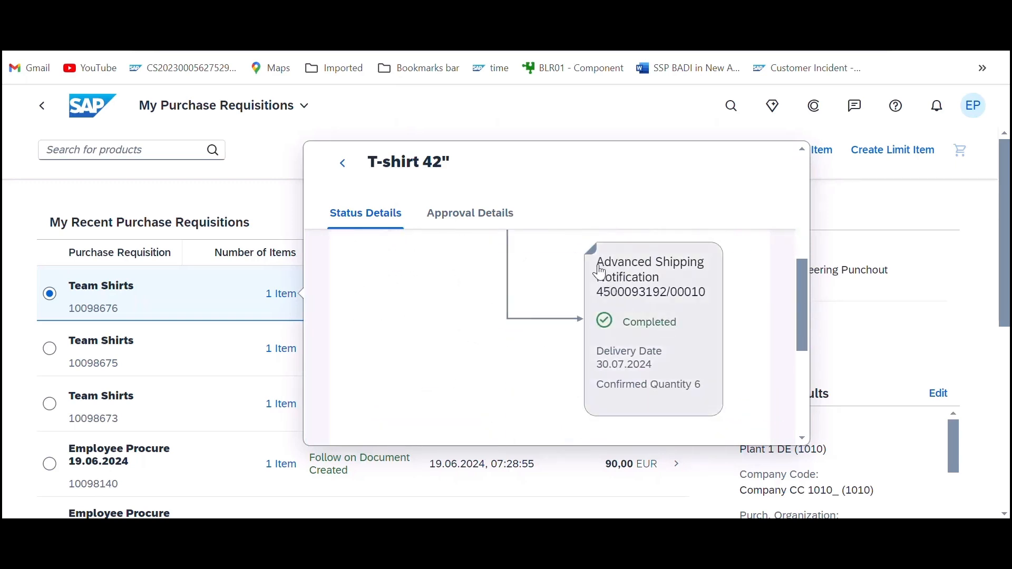
mouse_move(595, 359)
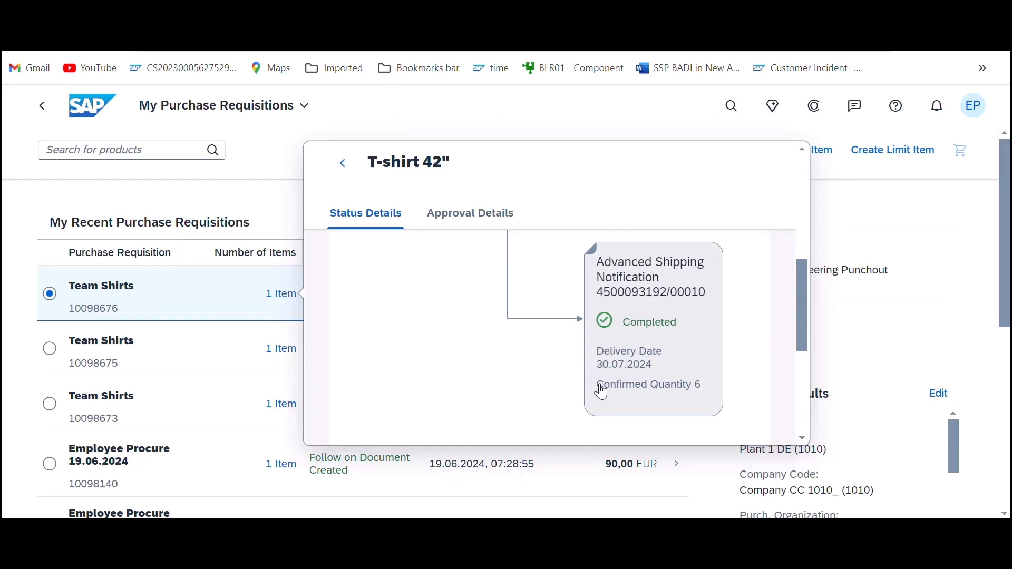
mouse_move(709, 389)
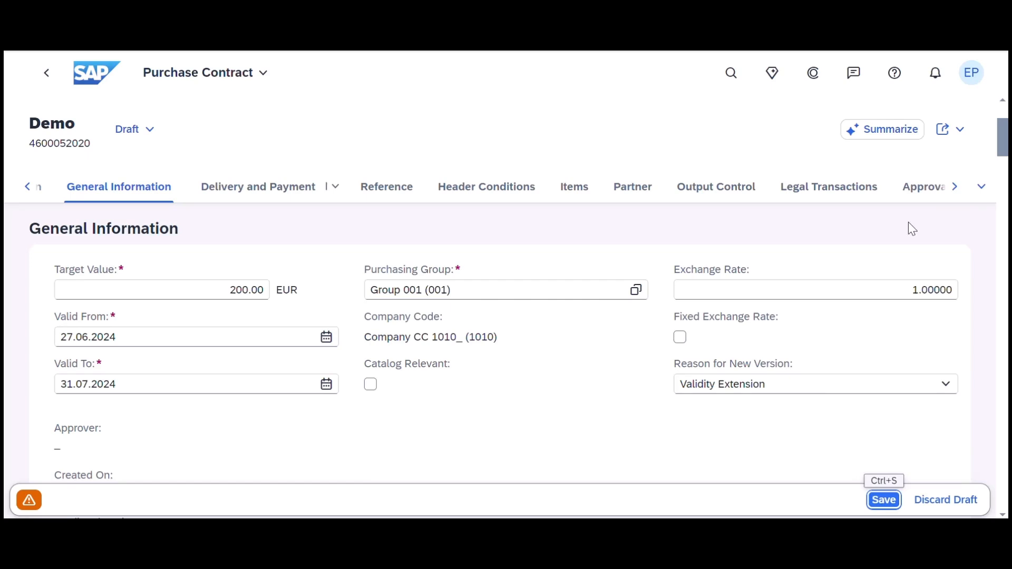
left_click(982, 187)
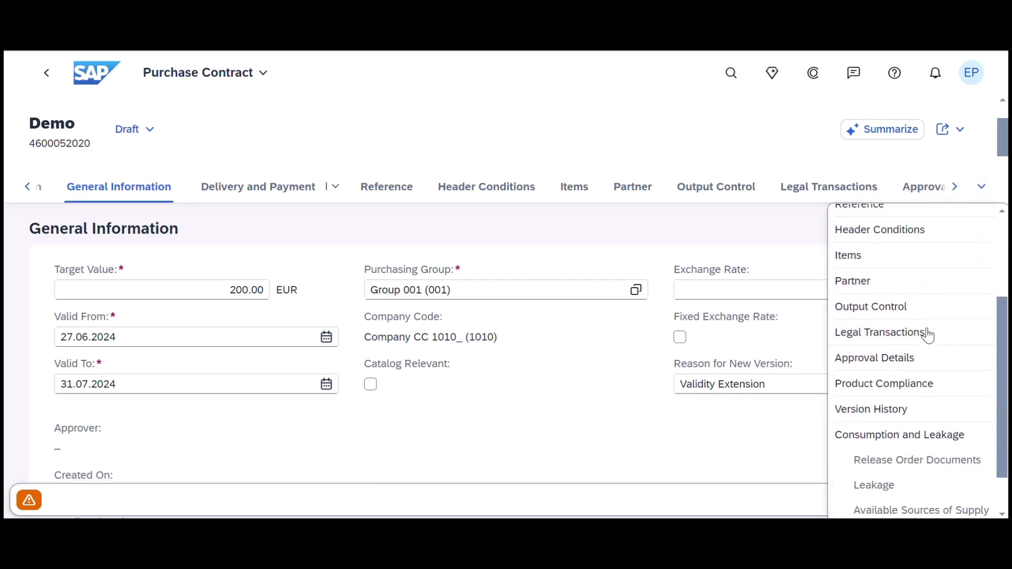
left_click(870, 409)
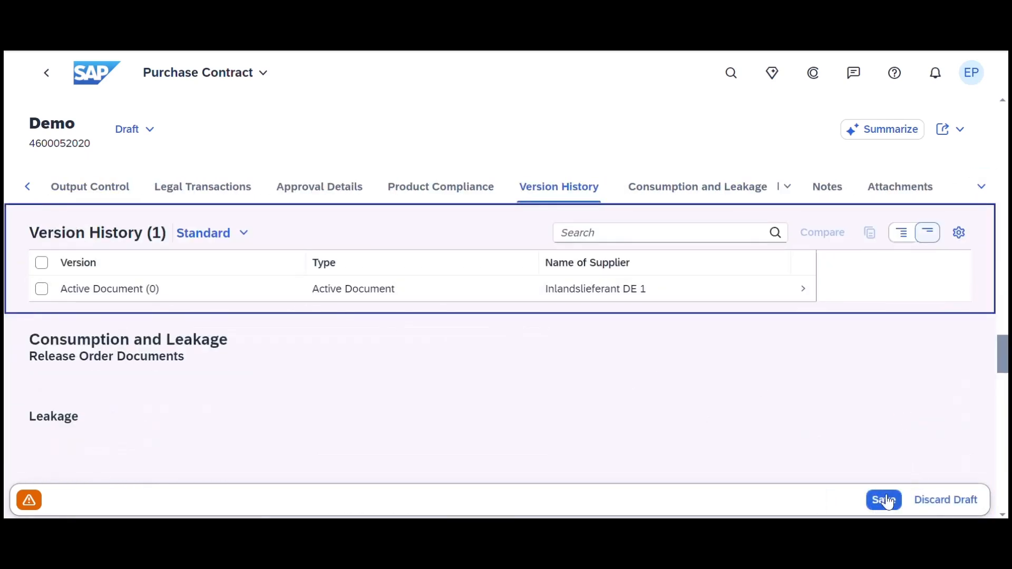
left_click(884, 500)
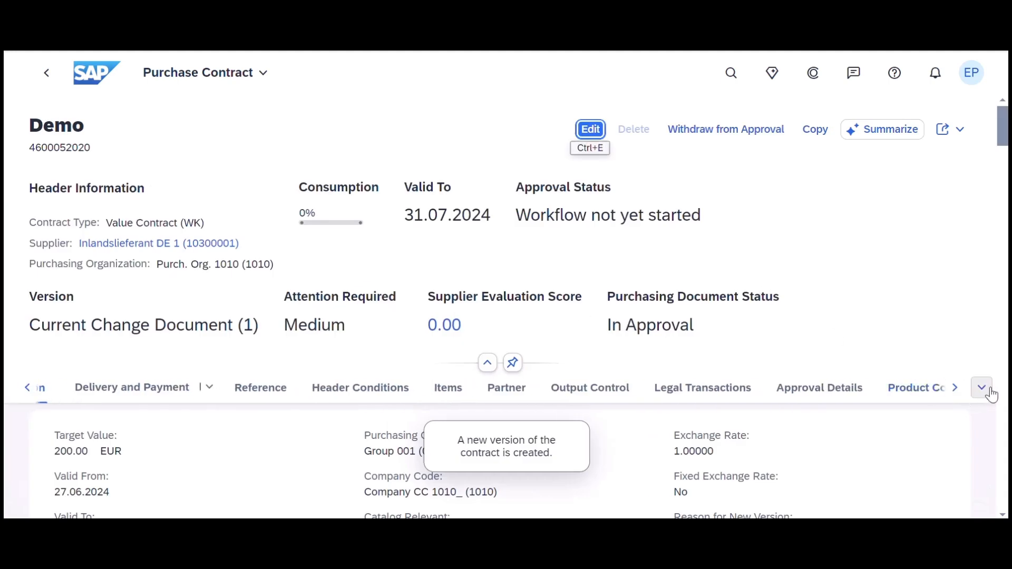
left_click(980, 387)
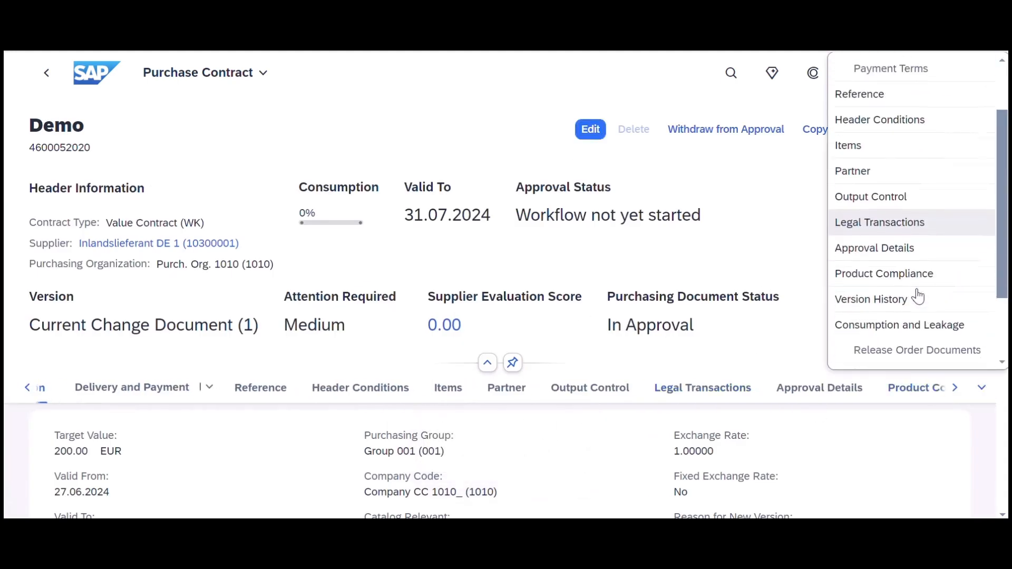
left_click(871, 298)
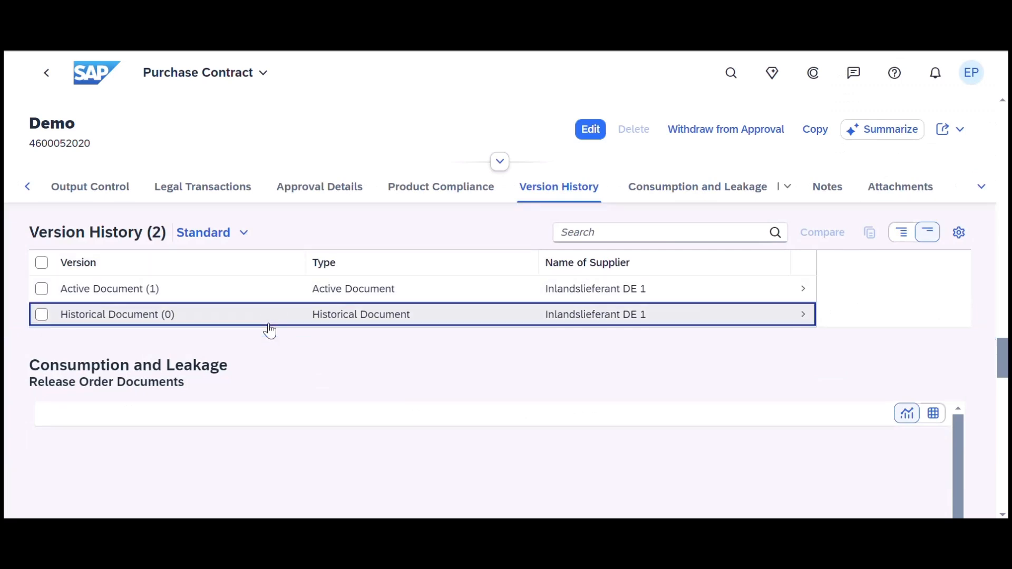
Review the historical contract document, then return and select both versions in the history
left_click(259, 314)
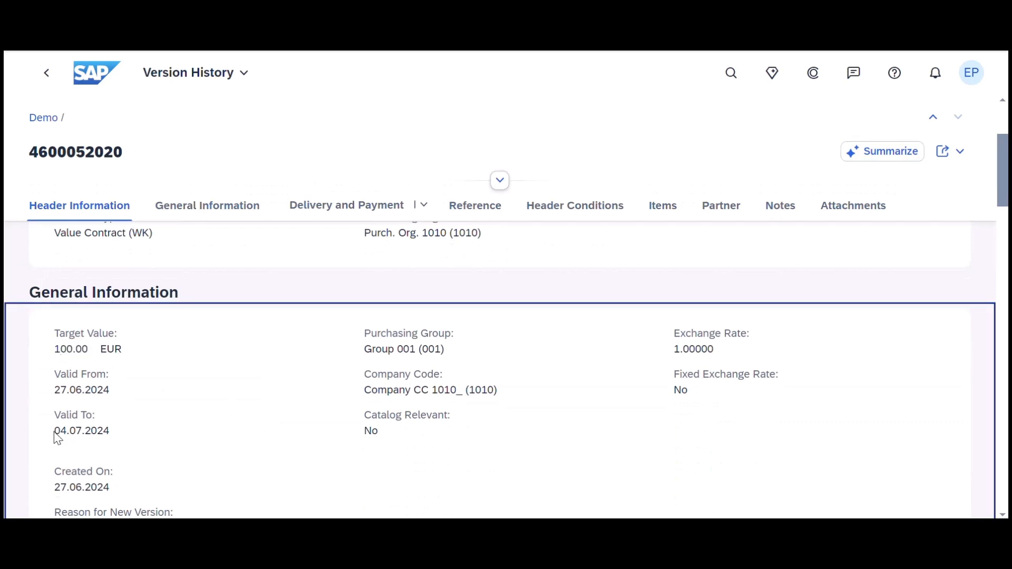
double_click(81, 430)
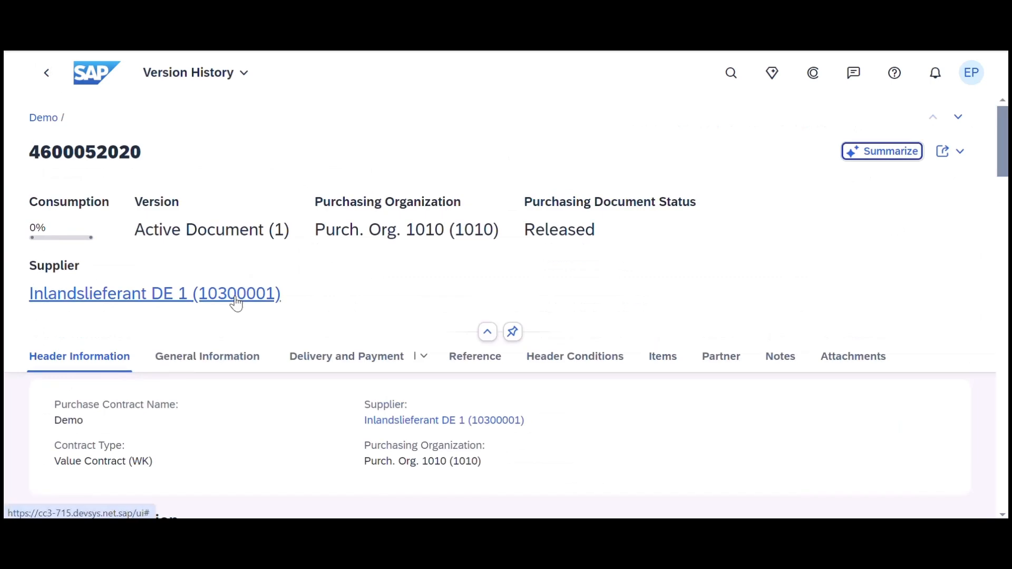
scroll("down", 3)
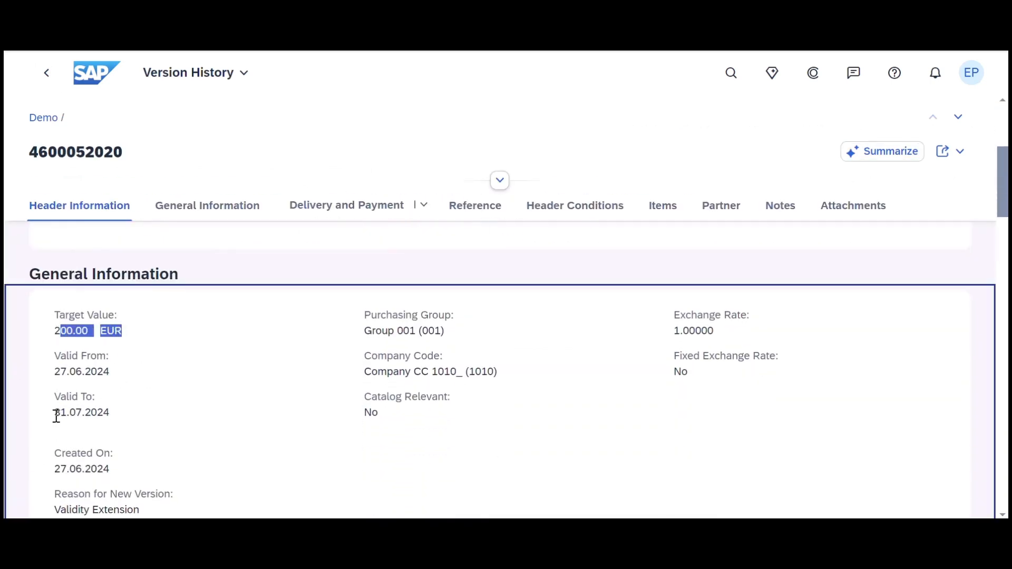
left_click(45, 73)
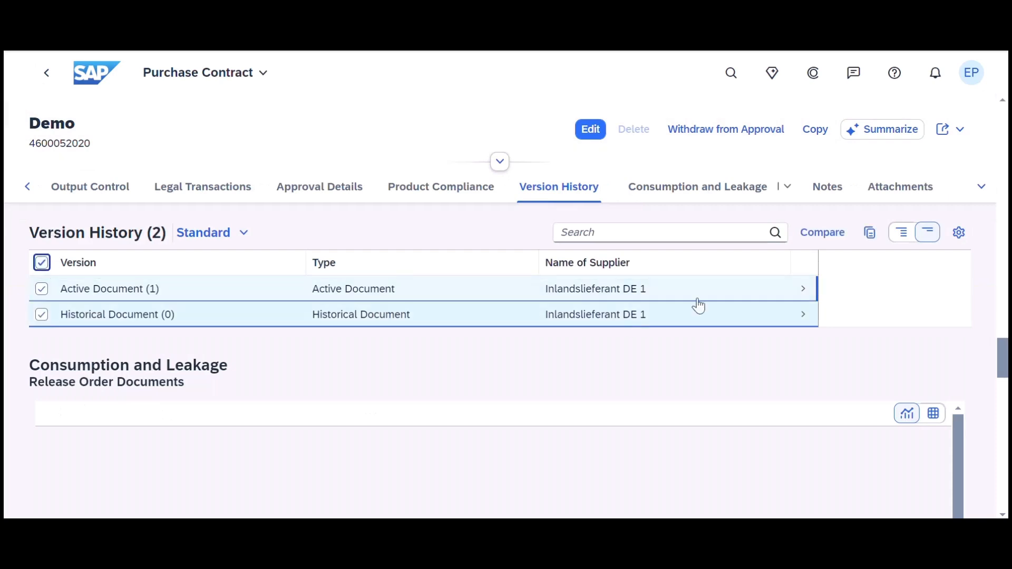
left_click(821, 232)
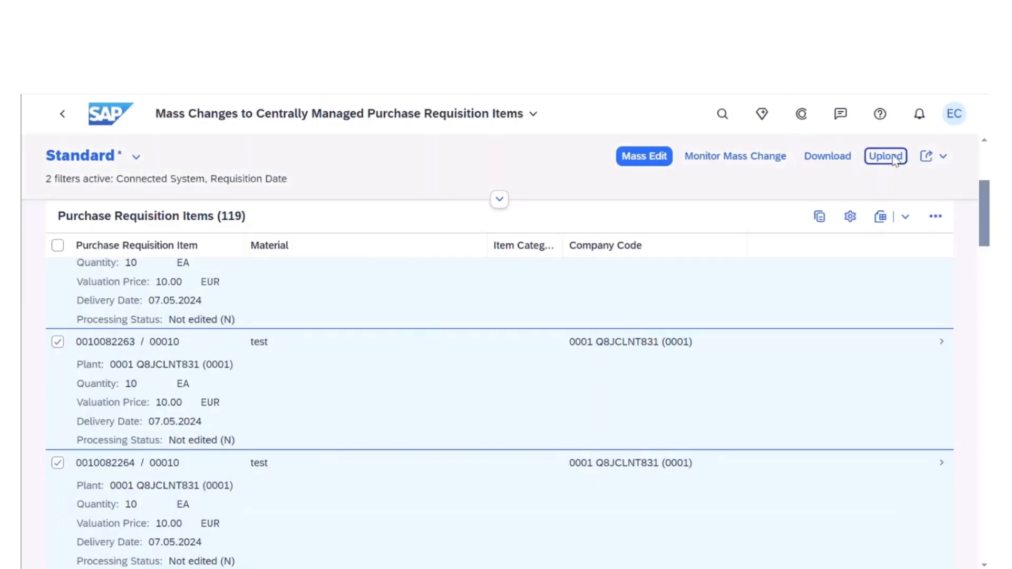
Upload the Centrally_Managed_Purchase_Requisitions spreadsheet, scheduling the Mass Upload Offline job
left_click(885, 156)
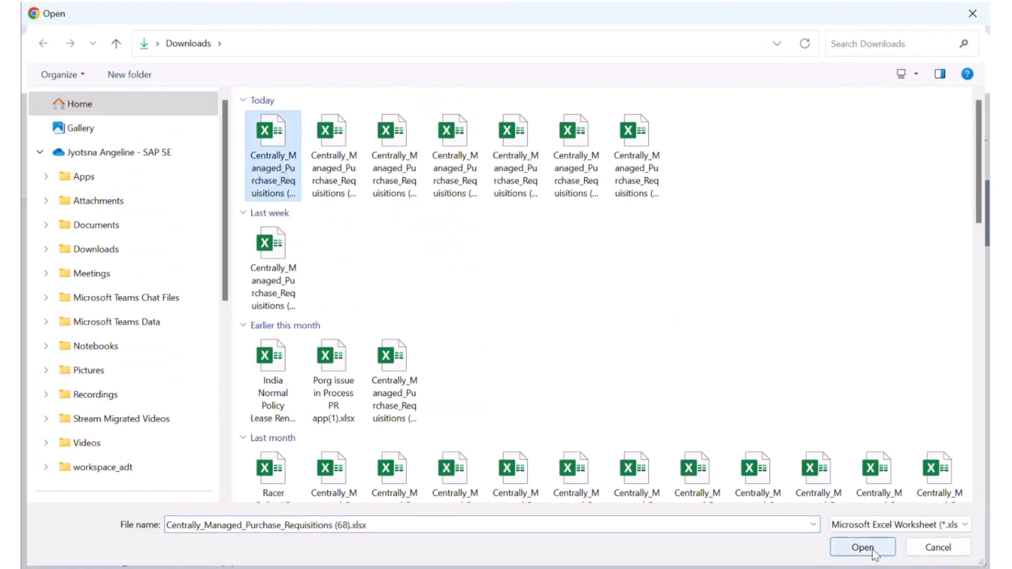
left_click(861, 547)
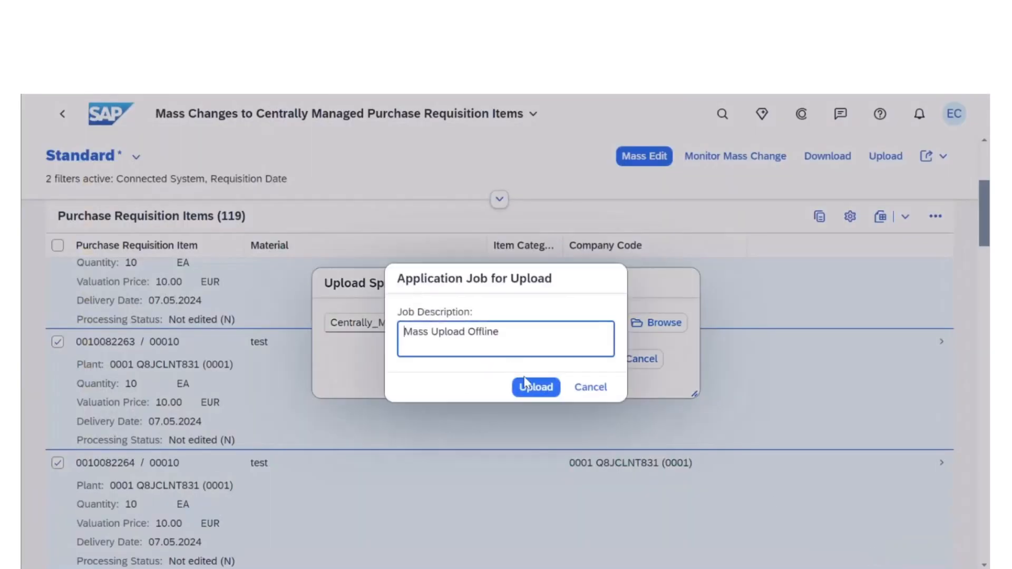
left_click(536, 387)
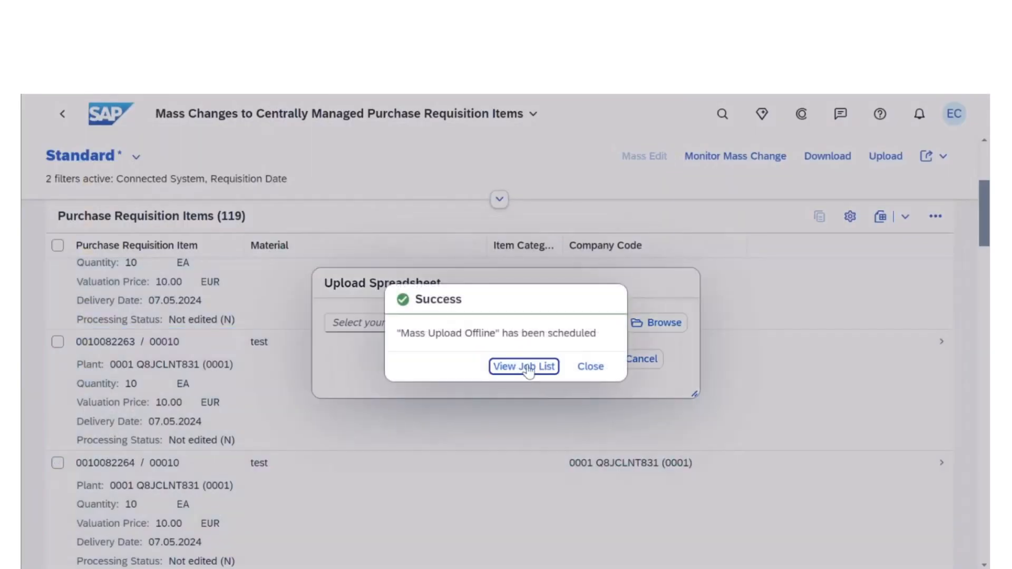
View the job list and inspect the newest finished Mass Upload Offline job's nine success messages
left_click(524, 366)
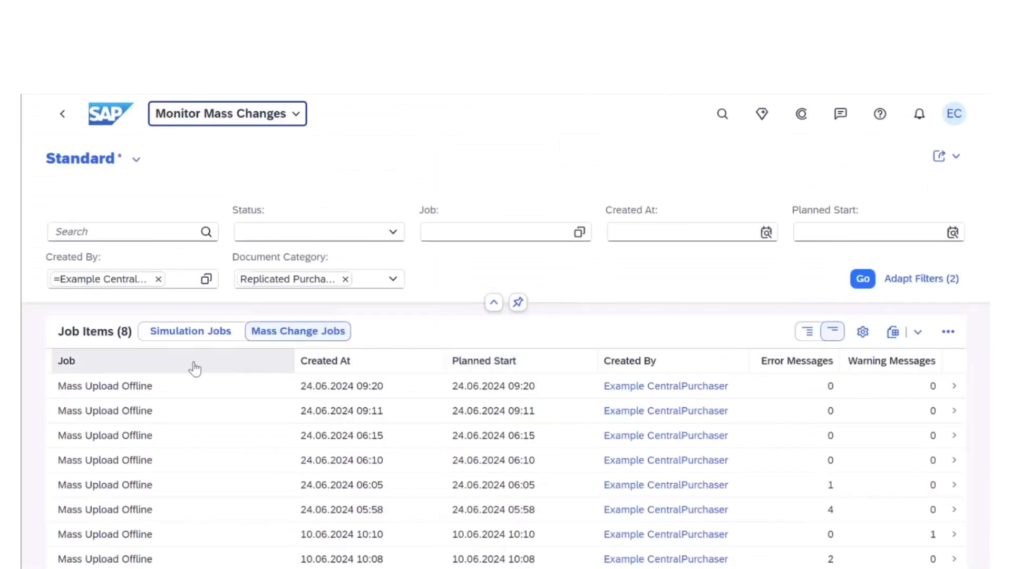
left_click(863, 278)
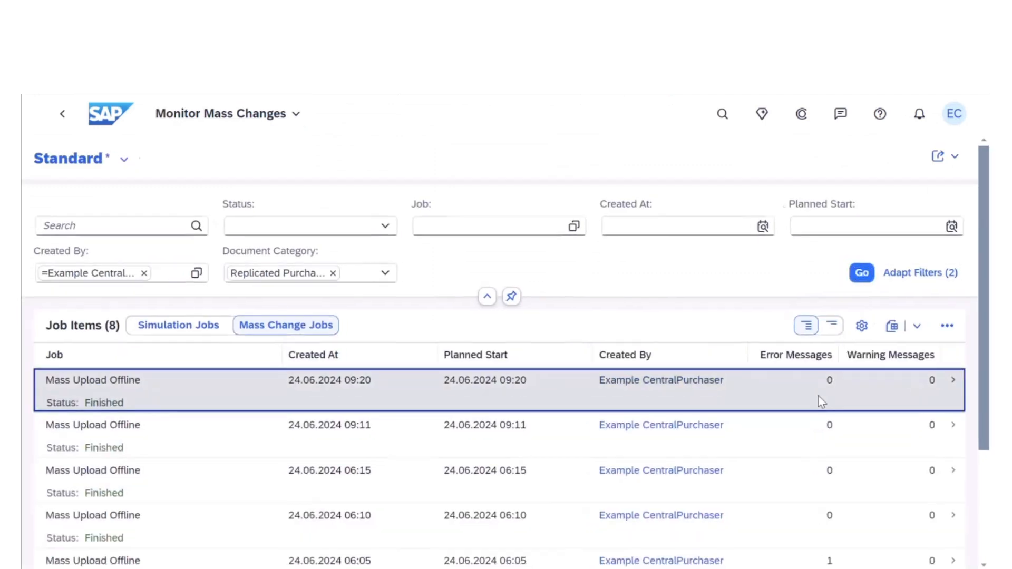
left_click(93, 379)
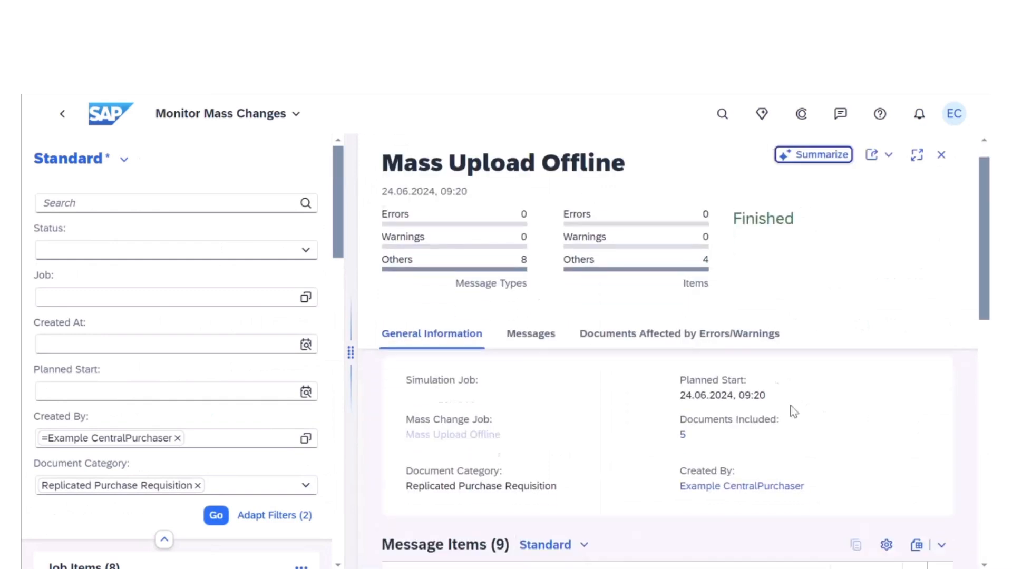
scroll("down", 3)
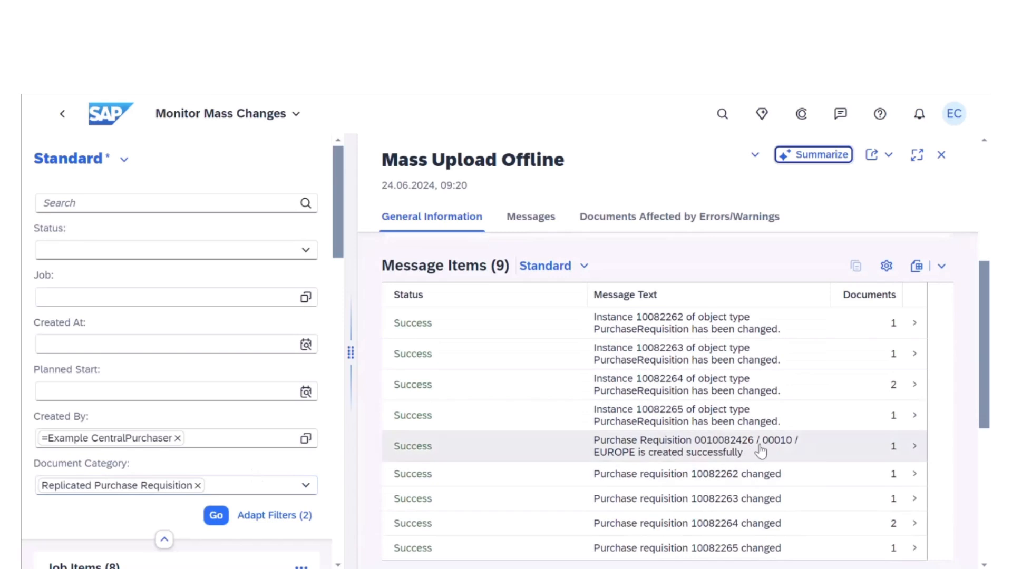
mouse_move(718, 447)
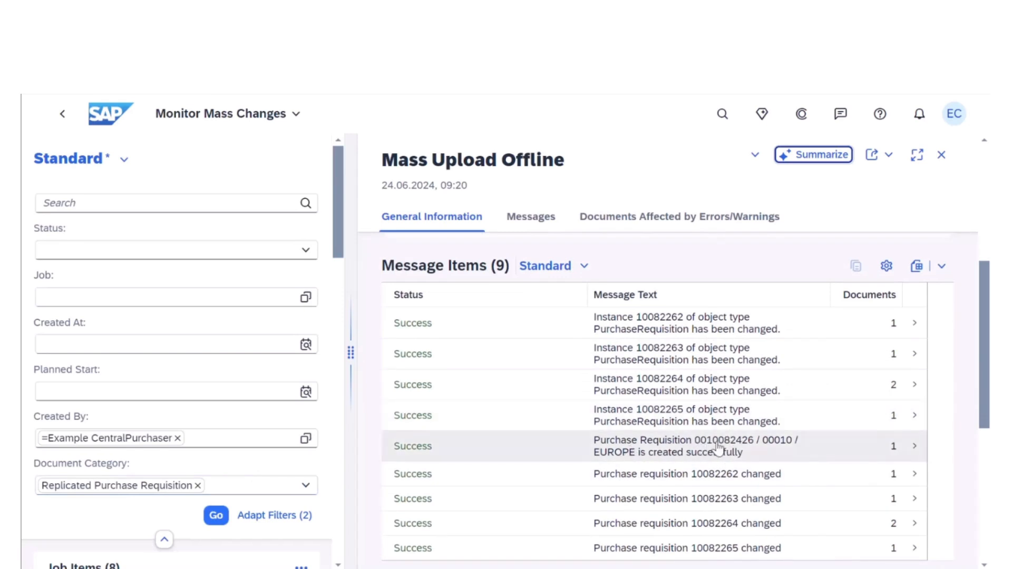